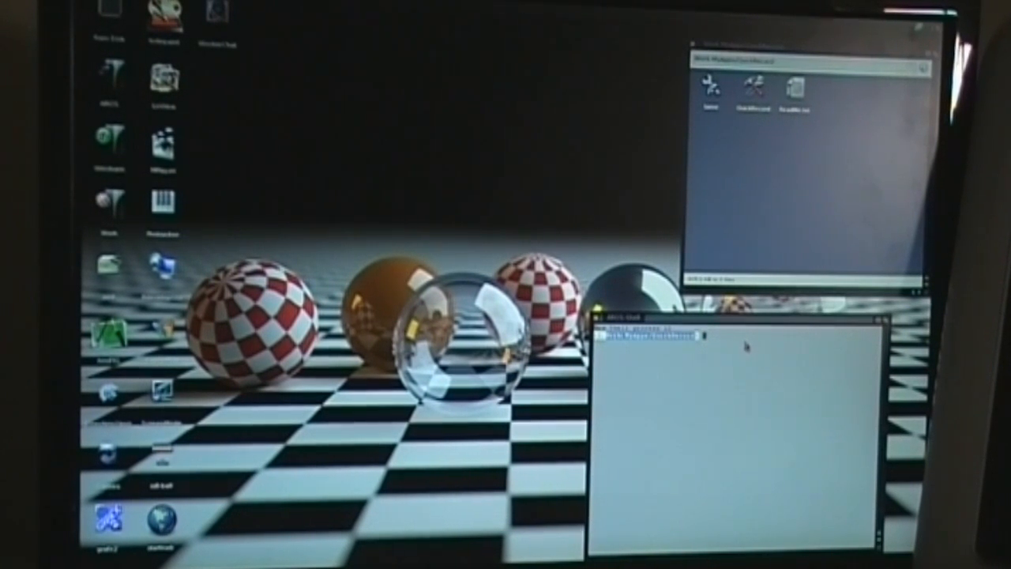
mouse_move(735, 367)
type("quickrecord")
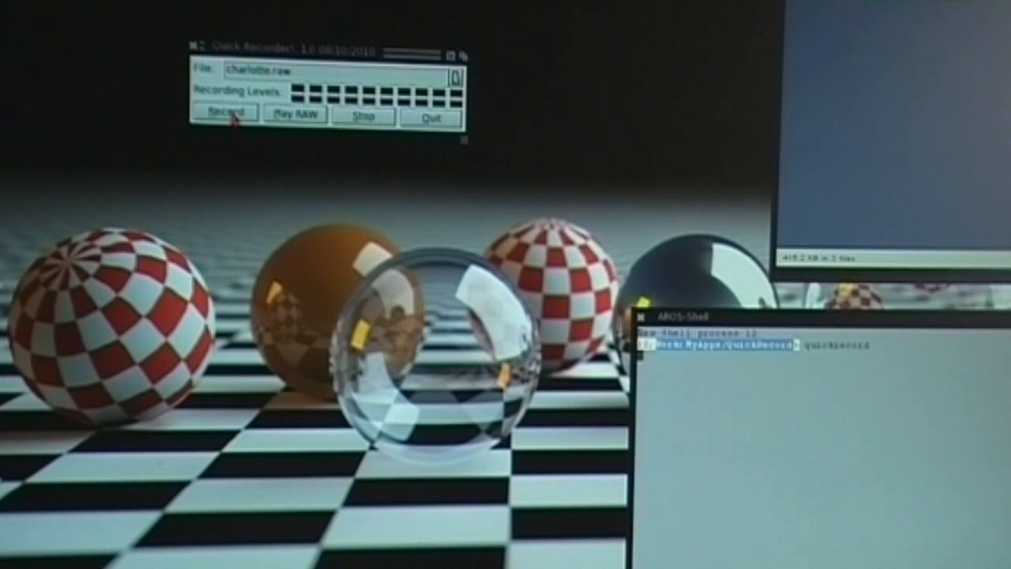
Step: Record a short audio take into charlotte.raw, then stop it
left_click(226, 113)
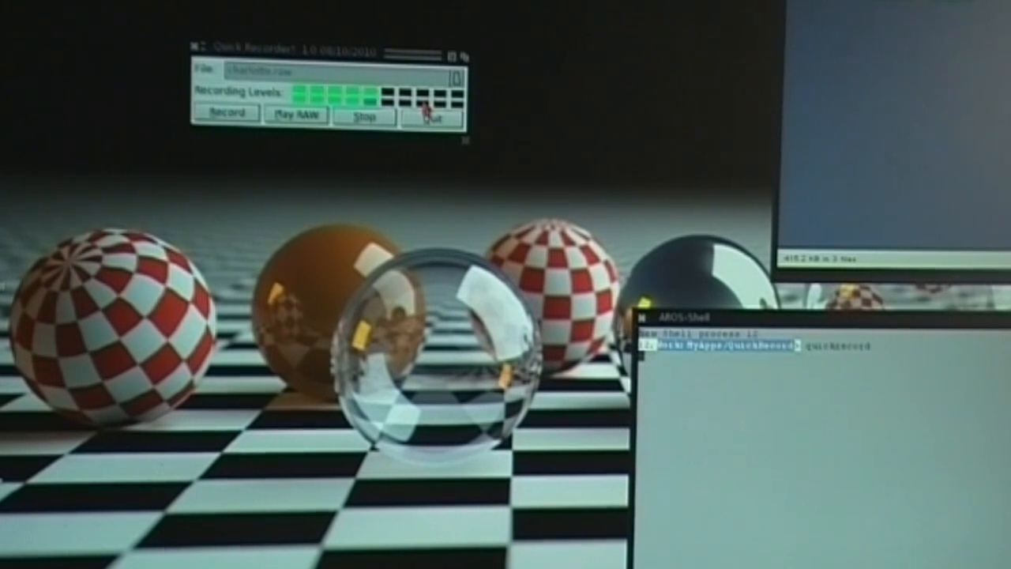
left_click(363, 115)
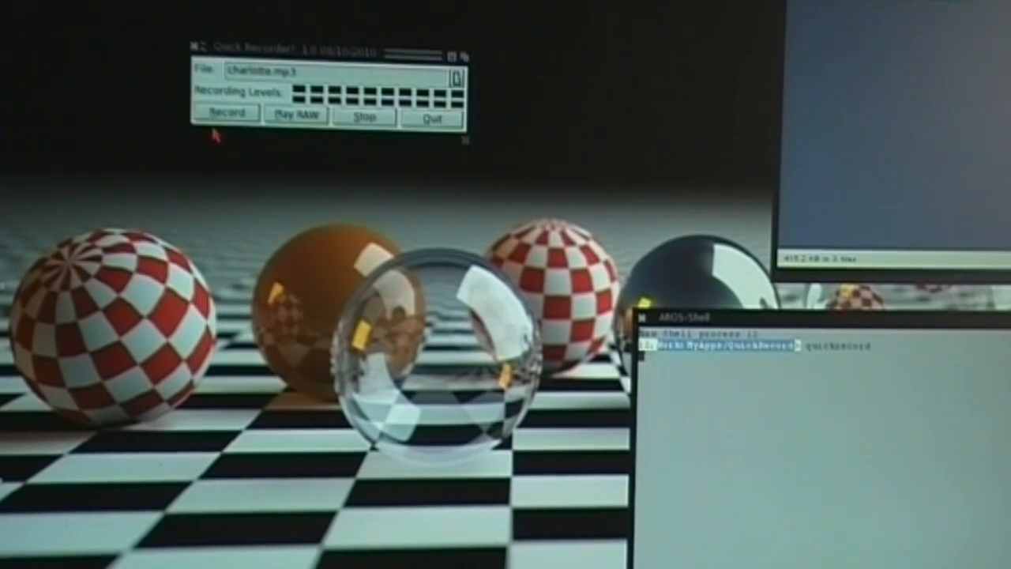
Step: Record a second audio take into charlotte.mp3 and stop the recording
left_click(226, 115)
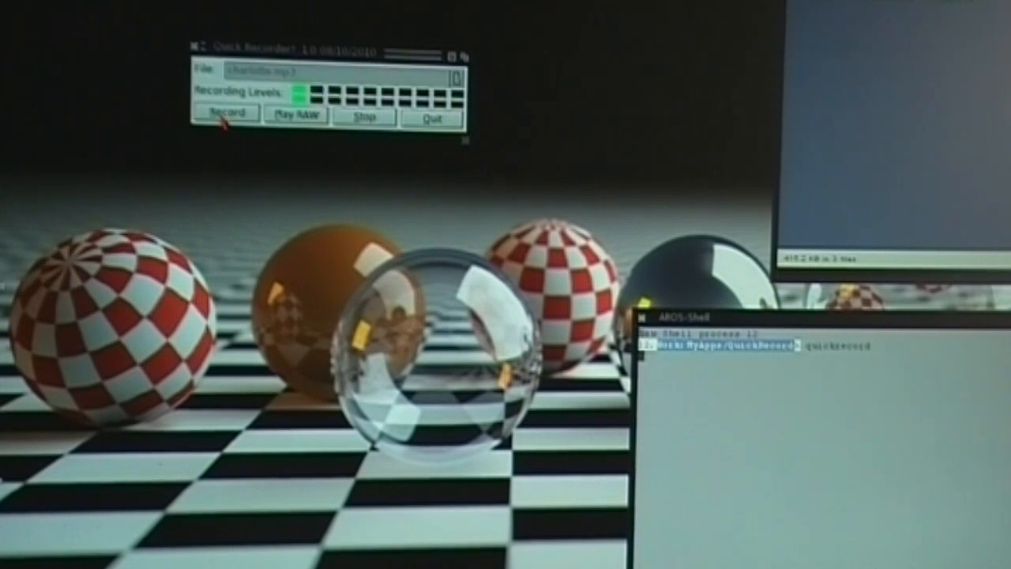
left_click(226, 116)
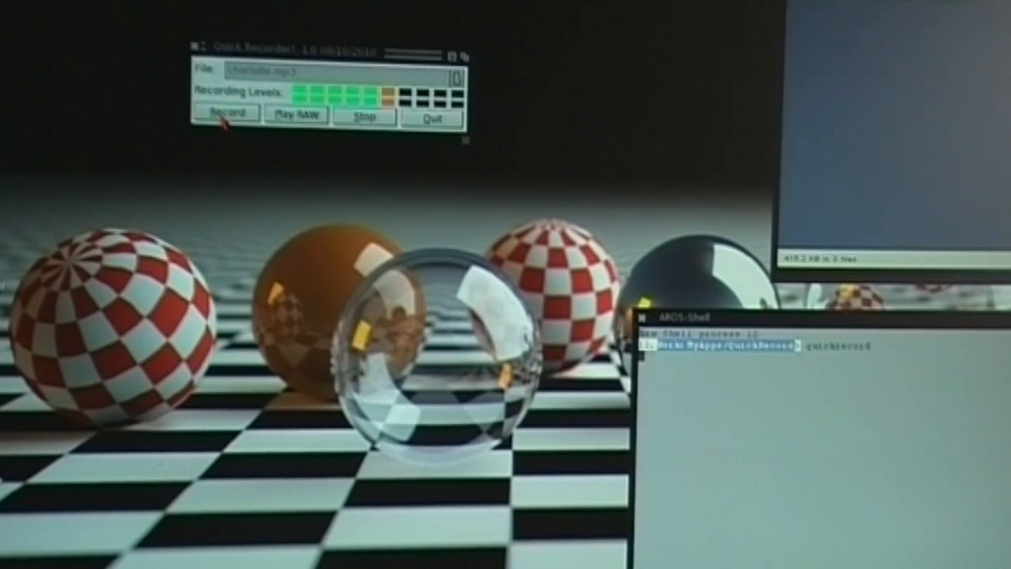
left_click(363, 116)
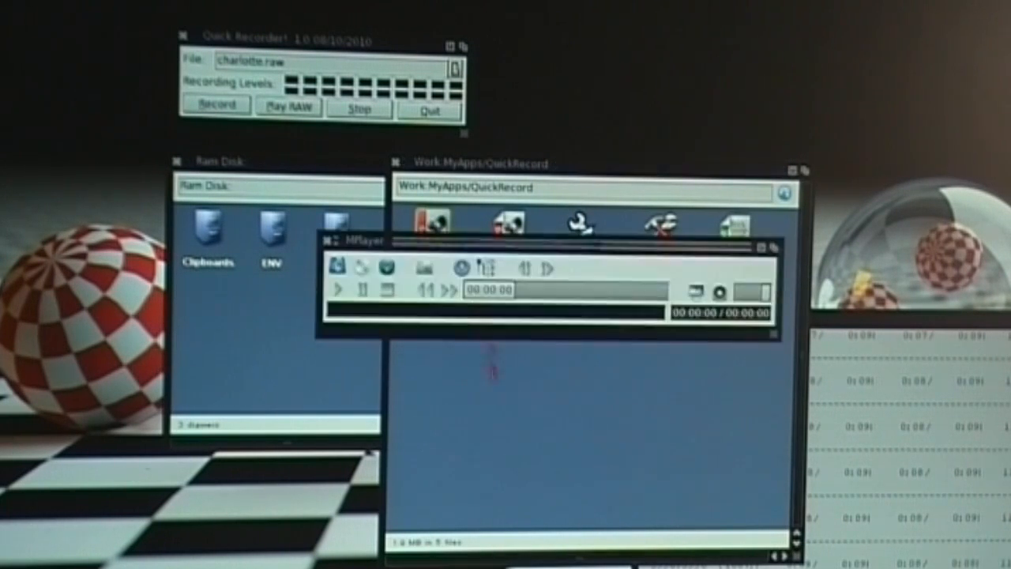
Step: Play charlotte.mp3 through in MPlayer, then close the player window
left_click(339, 290)
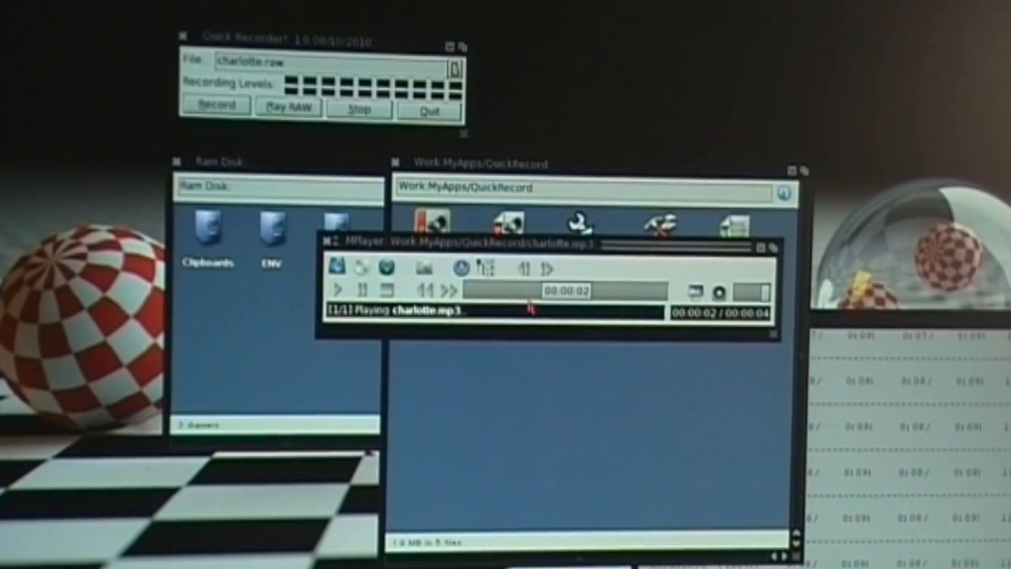
left_click(380, 285)
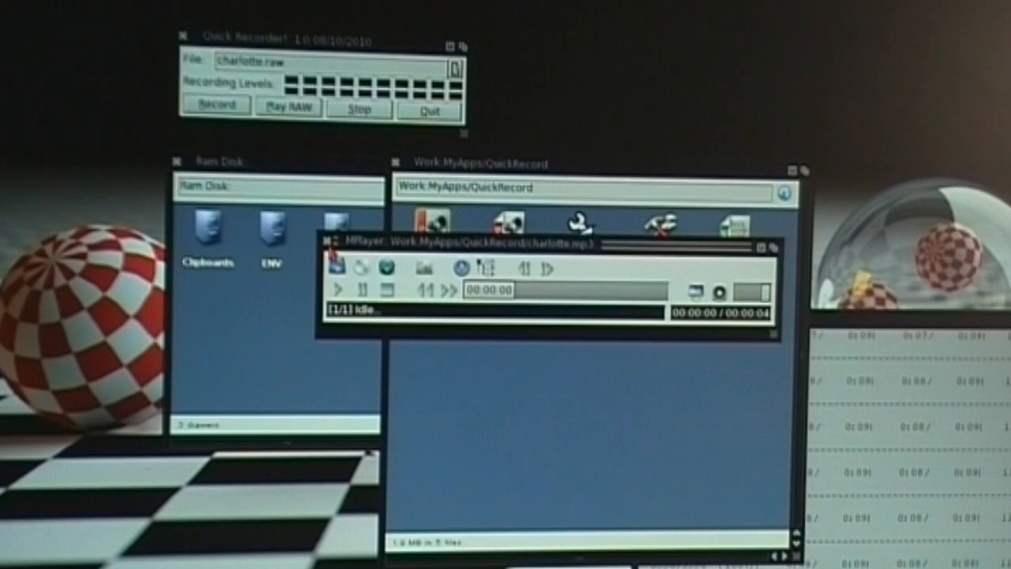
left_click(324, 237)
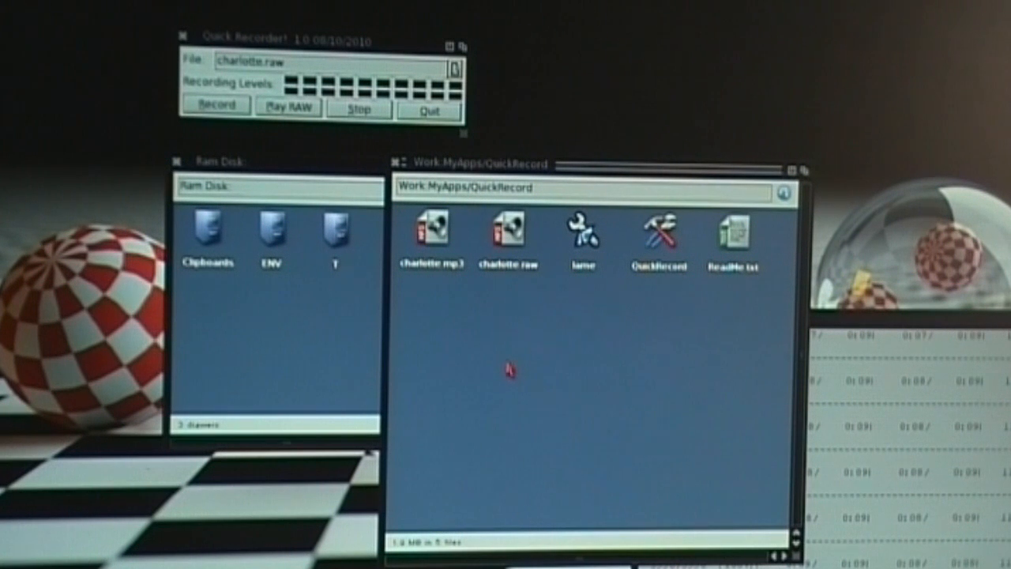
mouse_move(533, 358)
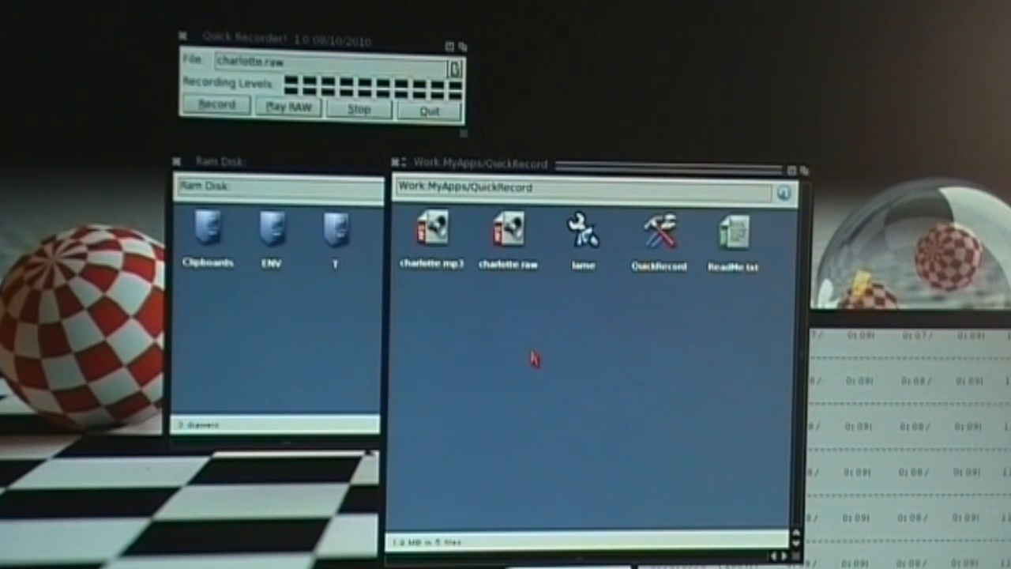
mouse_move(373, 152)
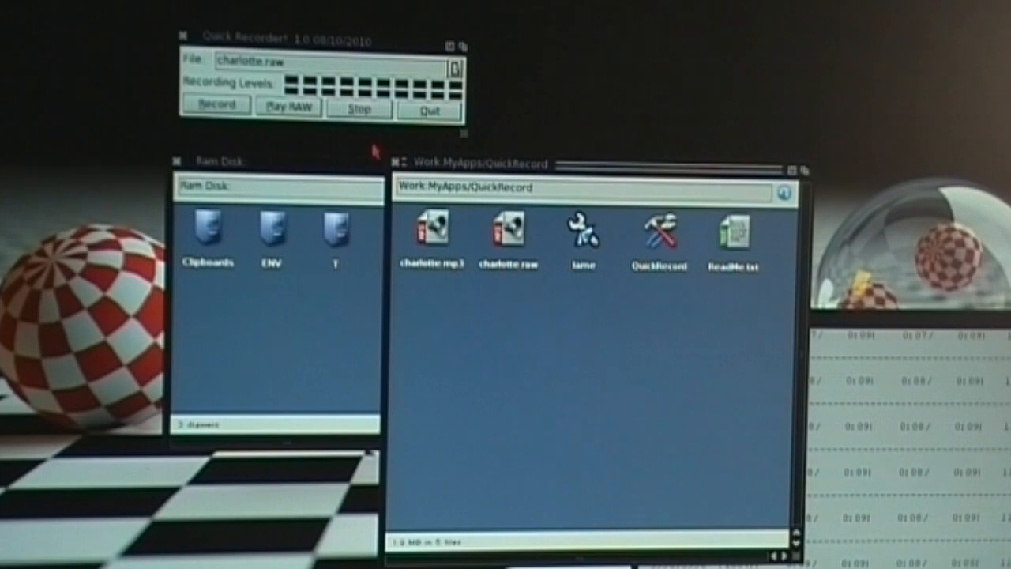